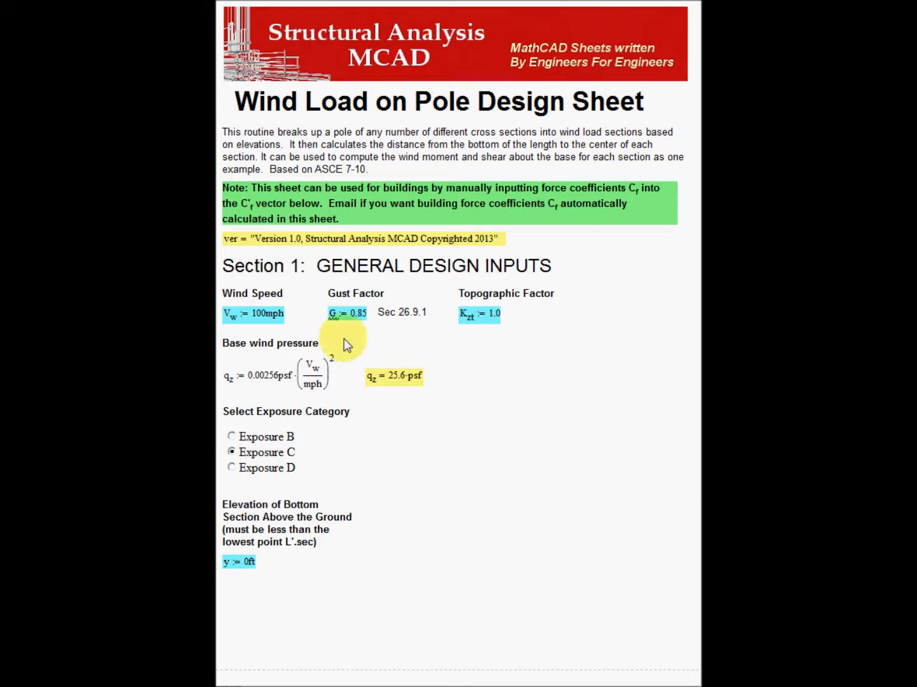
mouse_move(307, 455)
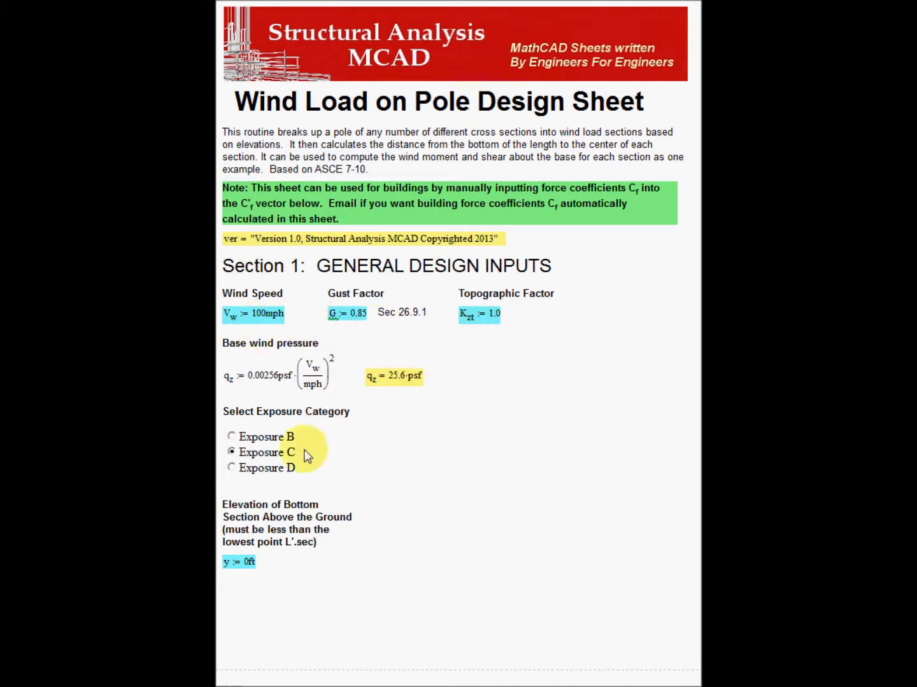
- Select Exposure B as the wind exposure category
click(232, 437)
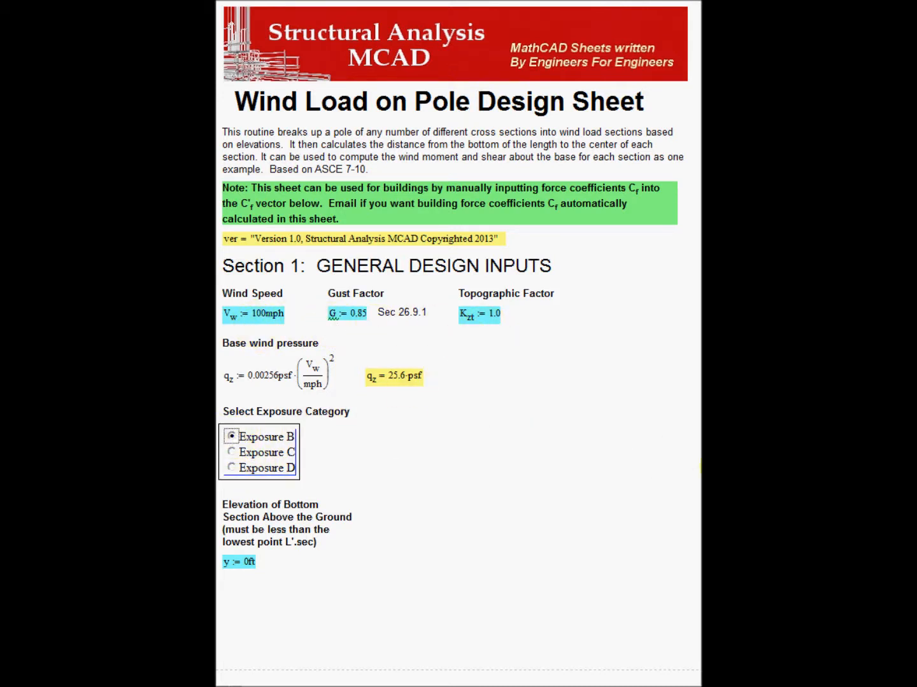
scroll(down, 3)
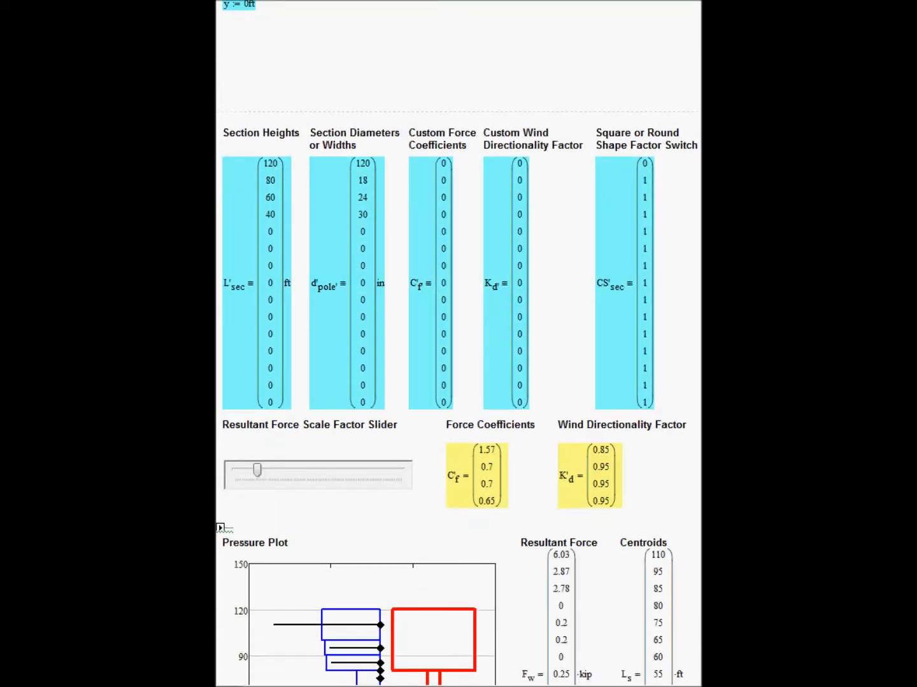
scroll(down, 3)
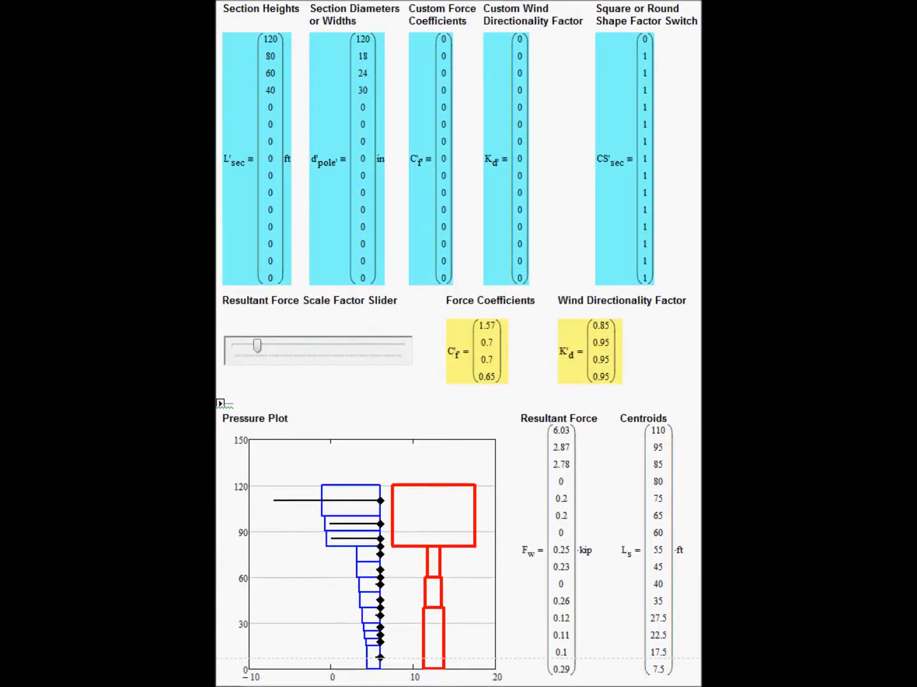
mouse_move(299, 52)
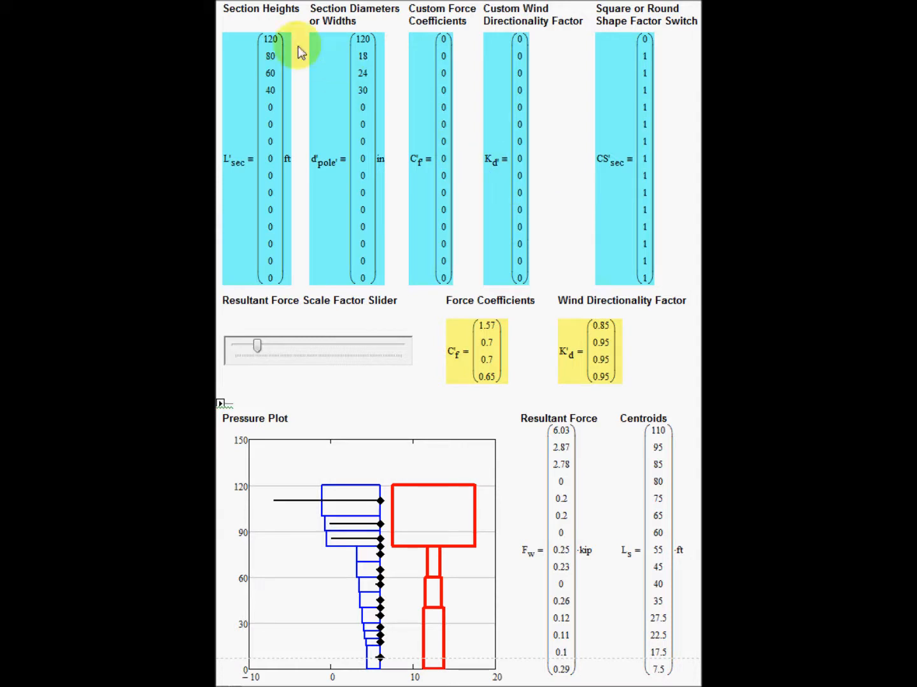
mouse_move(264, 23)
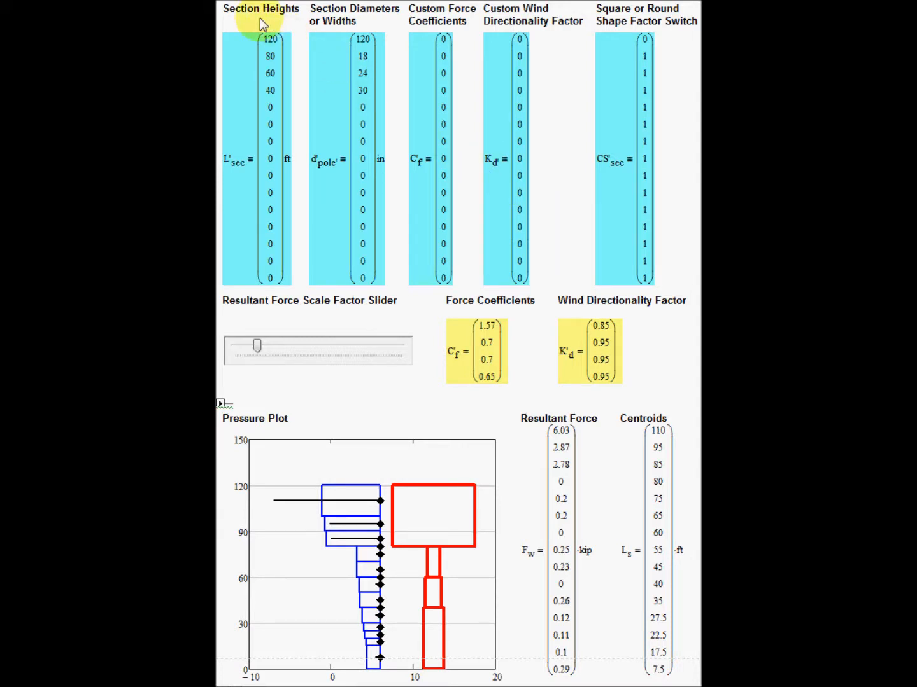
mouse_move(346, 23)
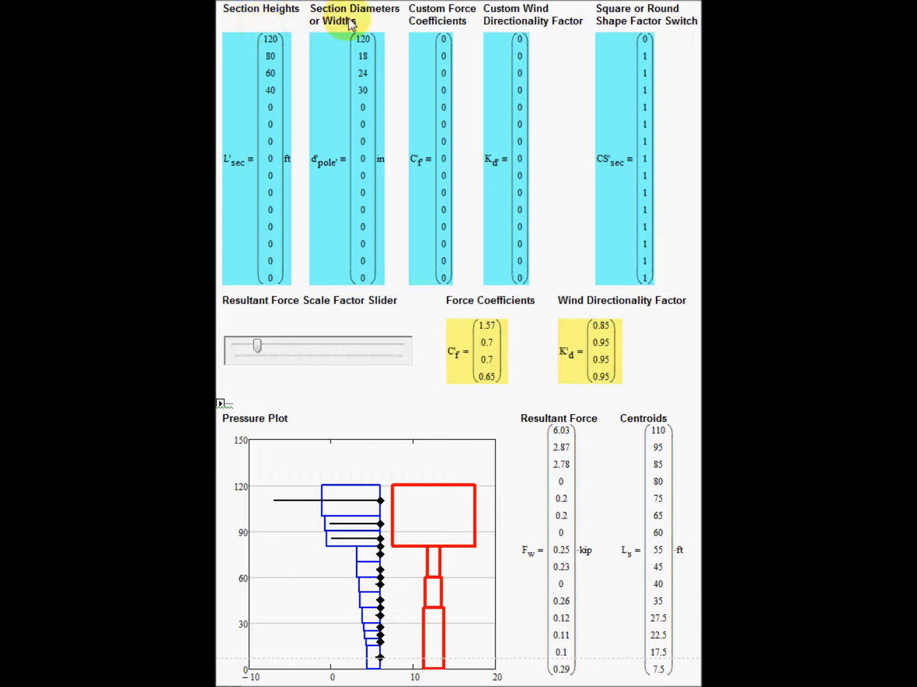
mouse_move(632, 26)
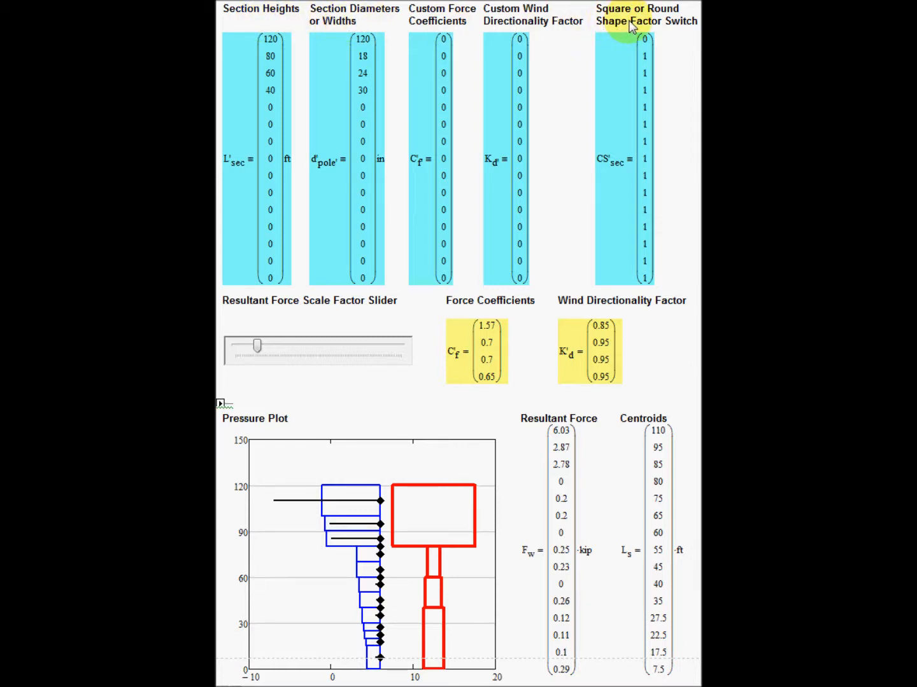
mouse_move(533, 230)
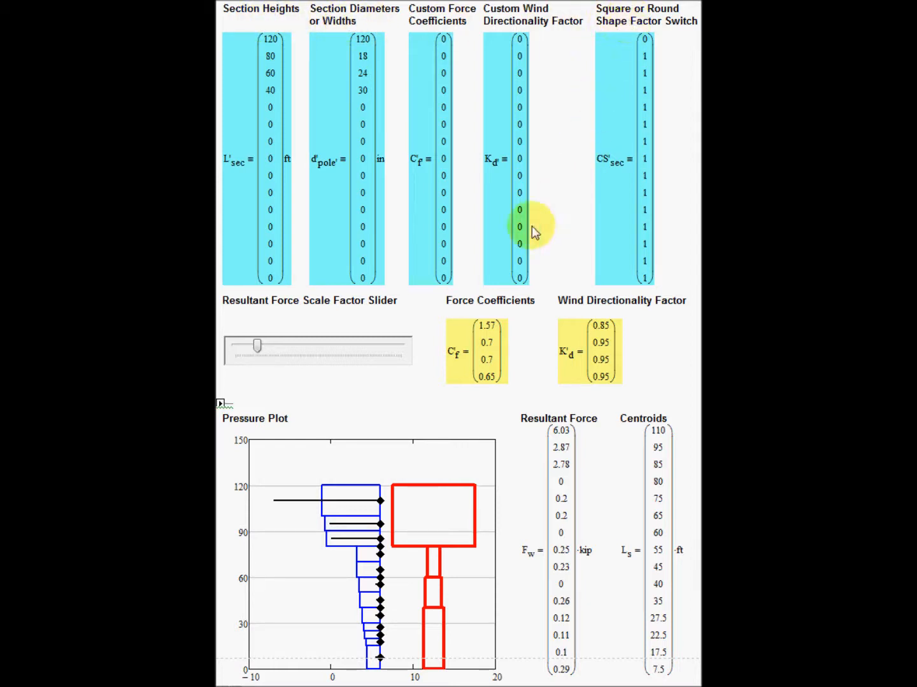
mouse_move(267, 286)
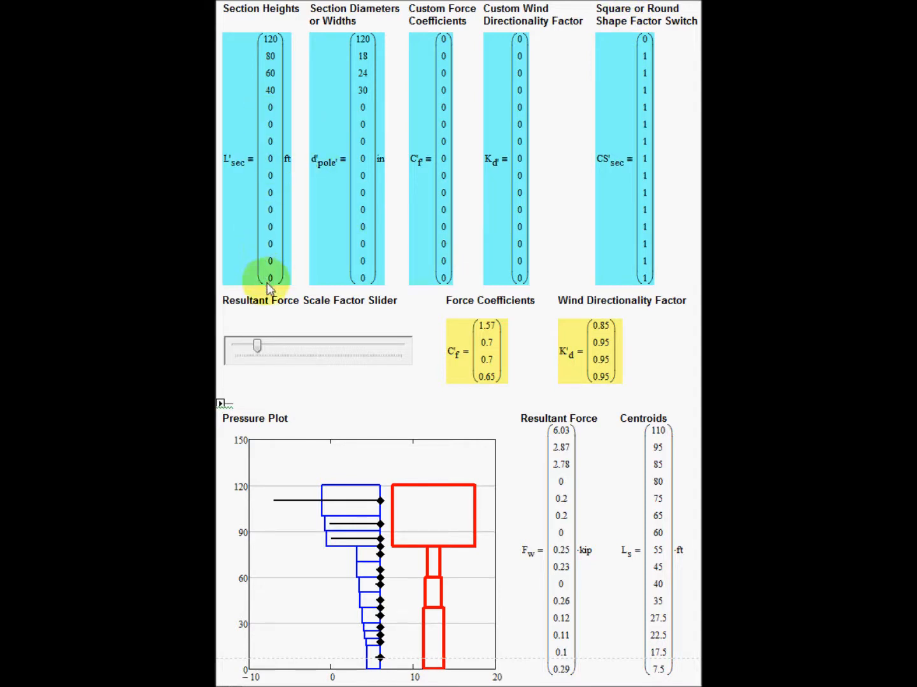
mouse_move(280, 117)
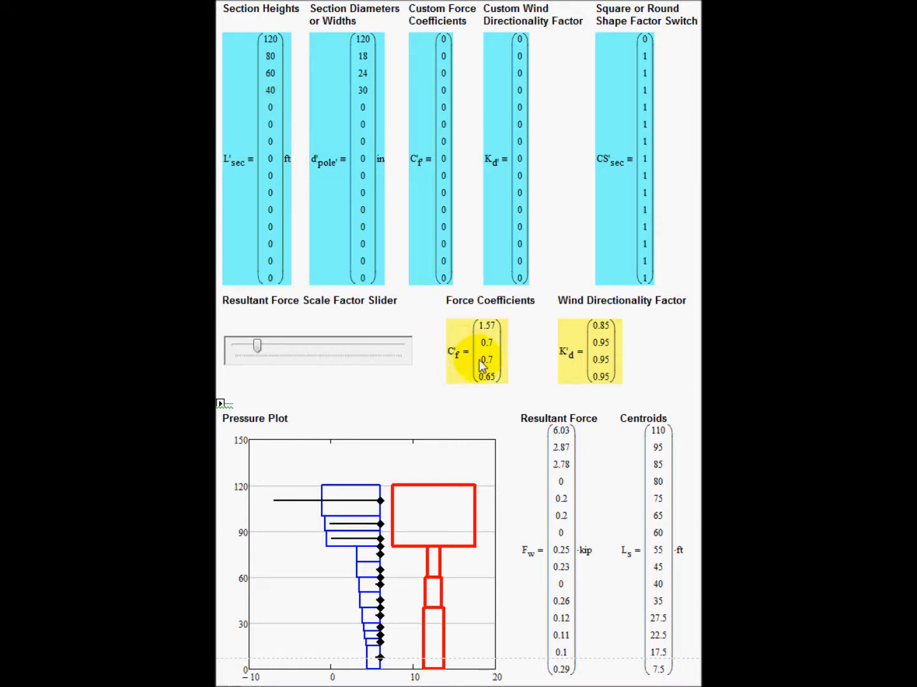
mouse_move(282, 125)
text(50)
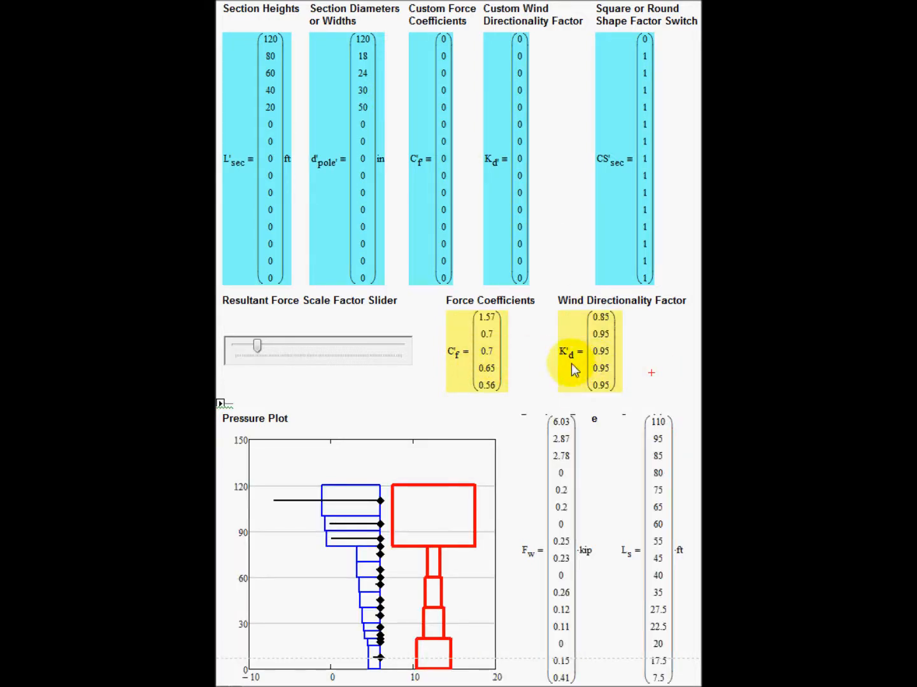
mouse_move(484, 377)
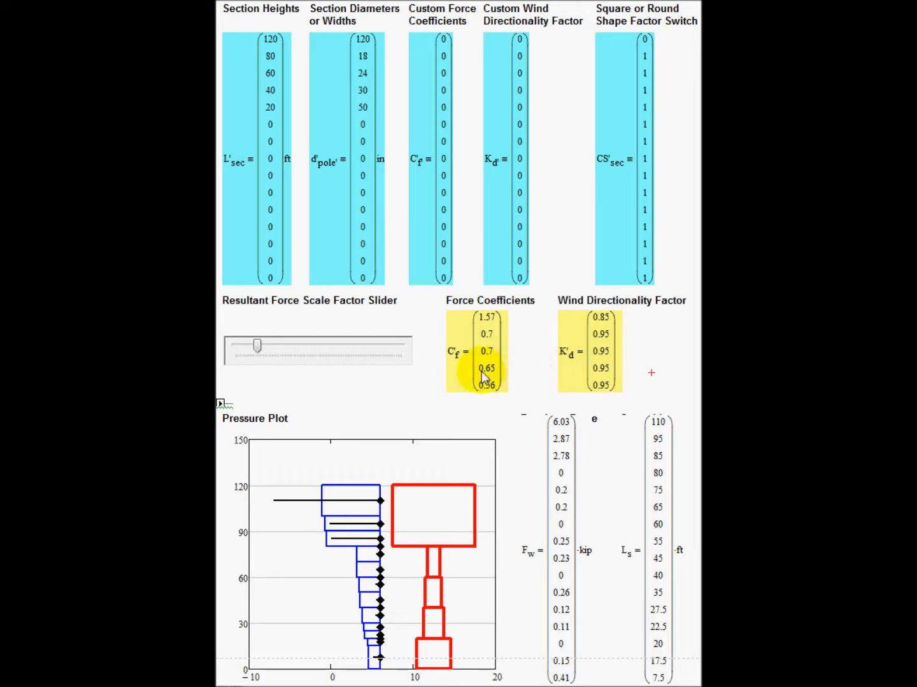
mouse_move(597, 374)
text(10)
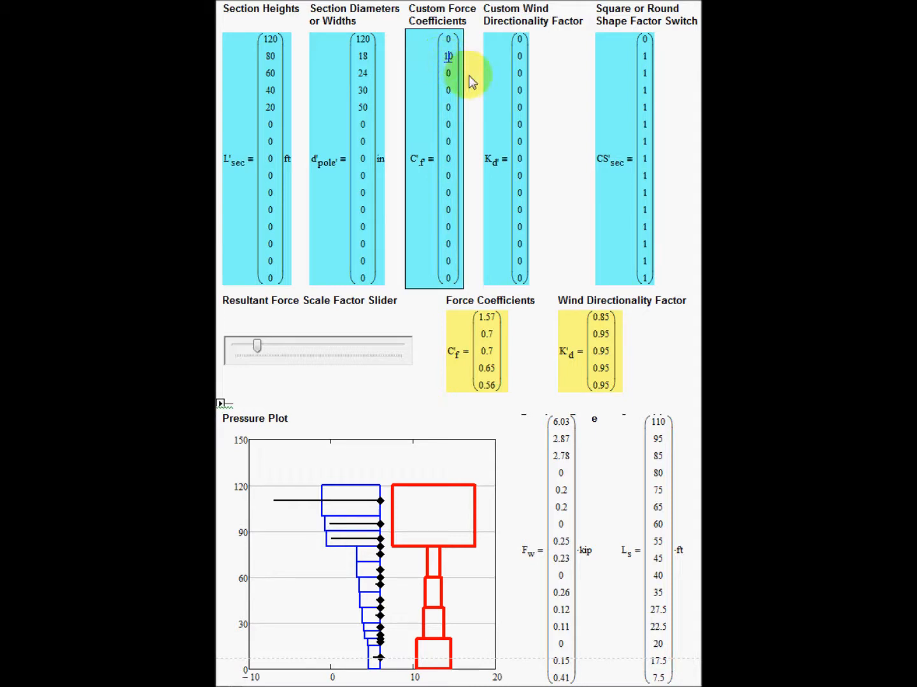
mouse_move(570, 197)
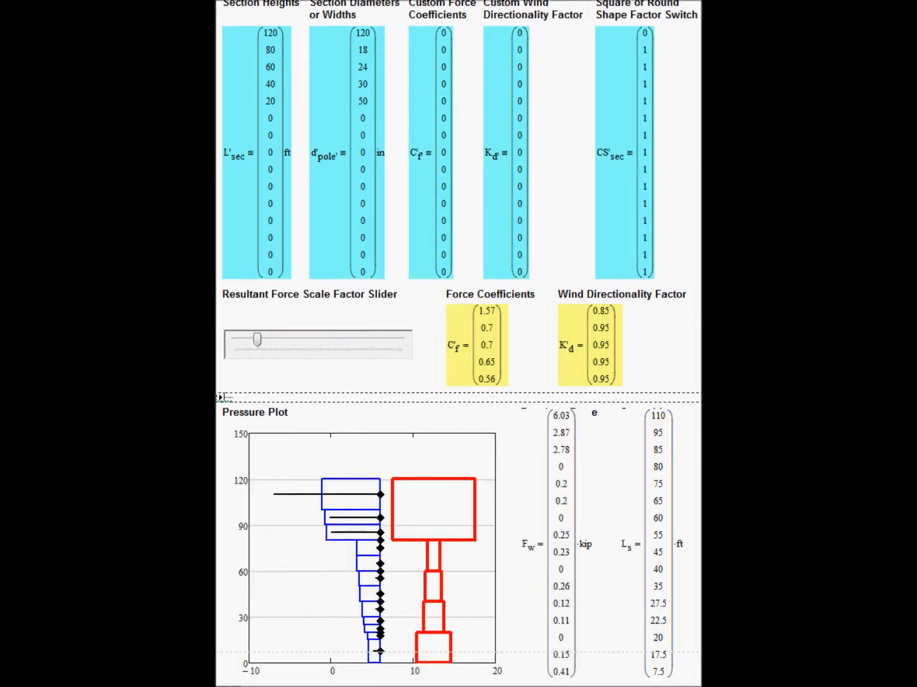
scroll(down, 3)
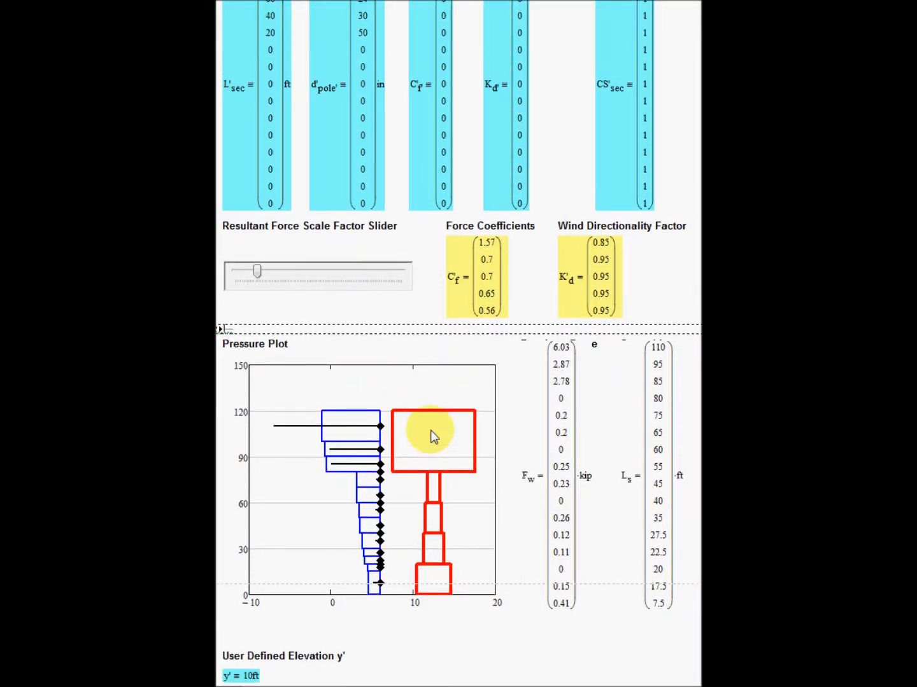
mouse_move(433, 570)
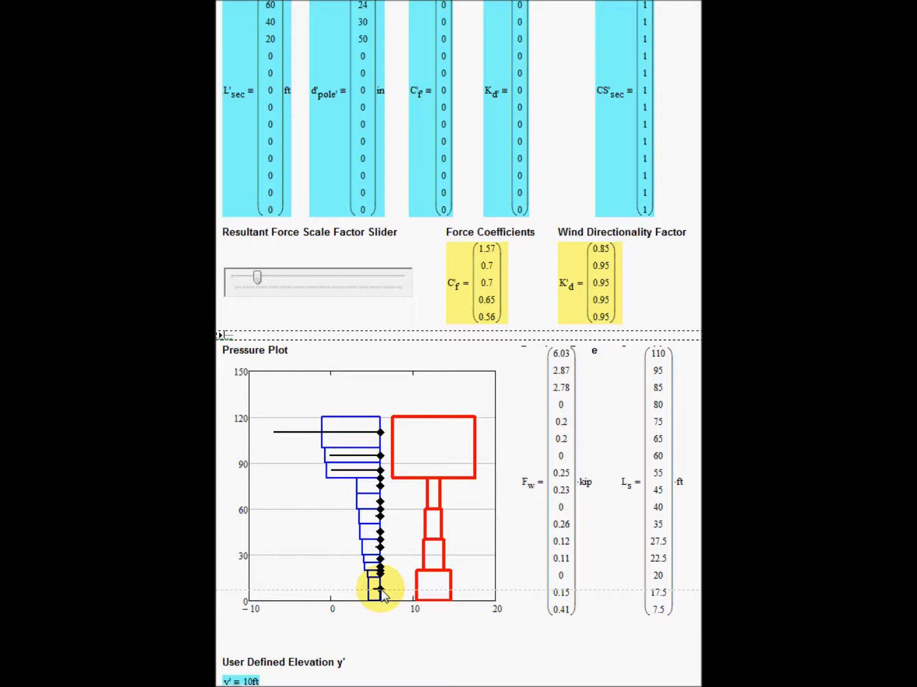
mouse_move(443, 528)
text(120)
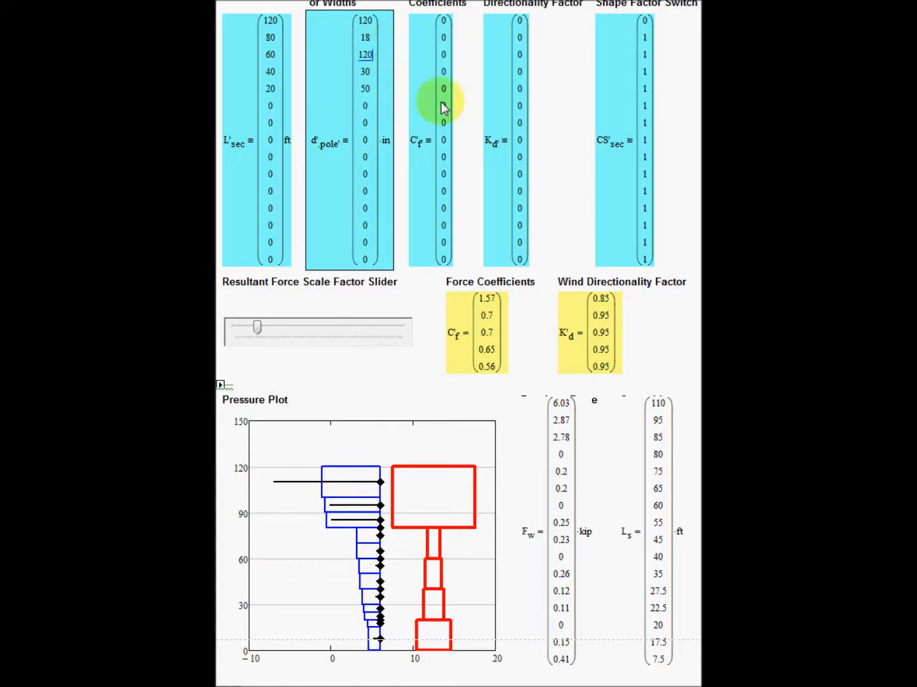
mouse_move(471, 99)
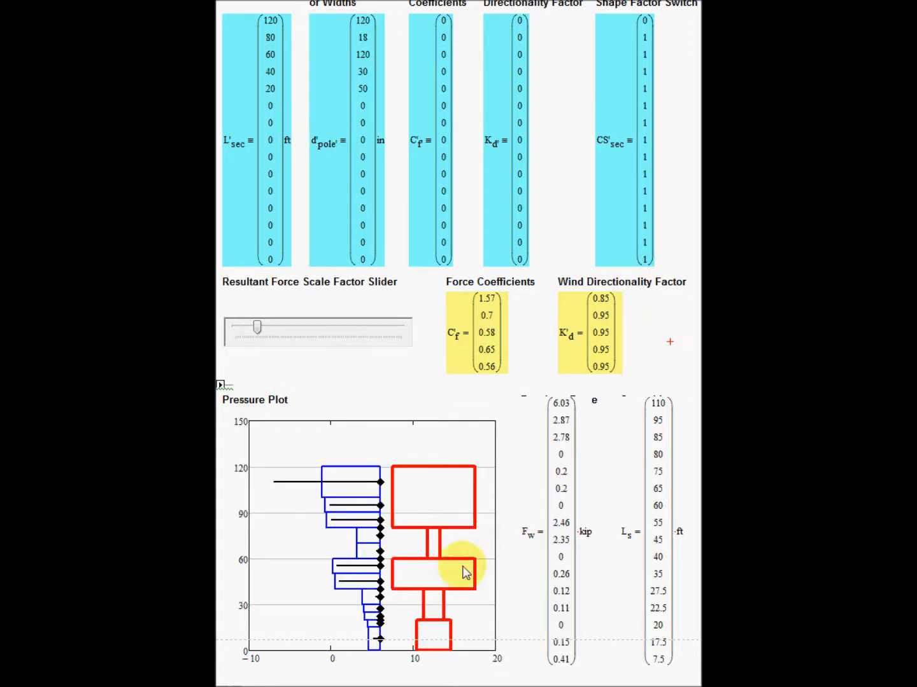
mouse_move(690, 58)
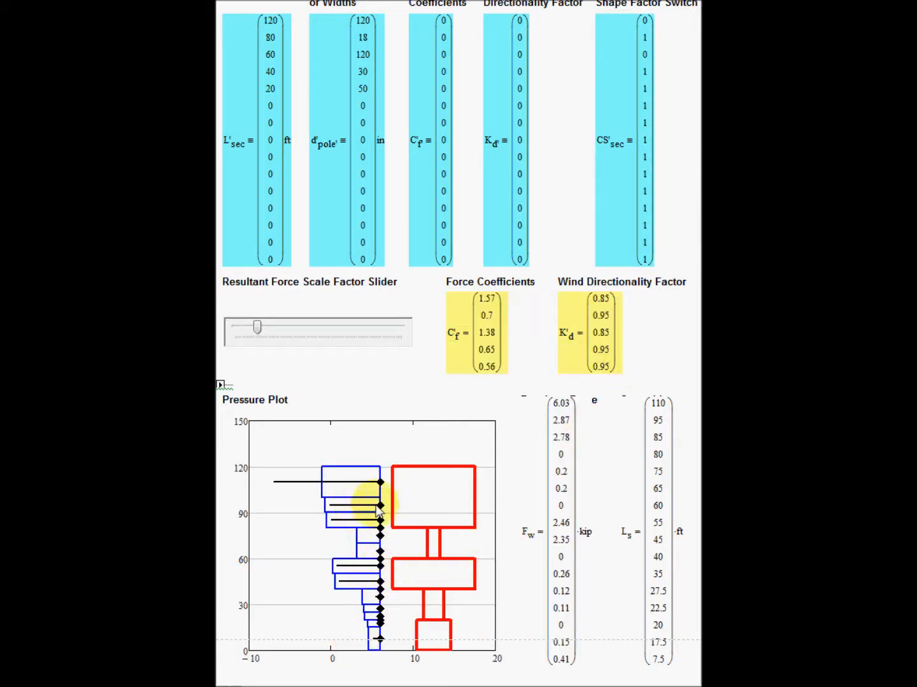
mouse_move(344, 580)
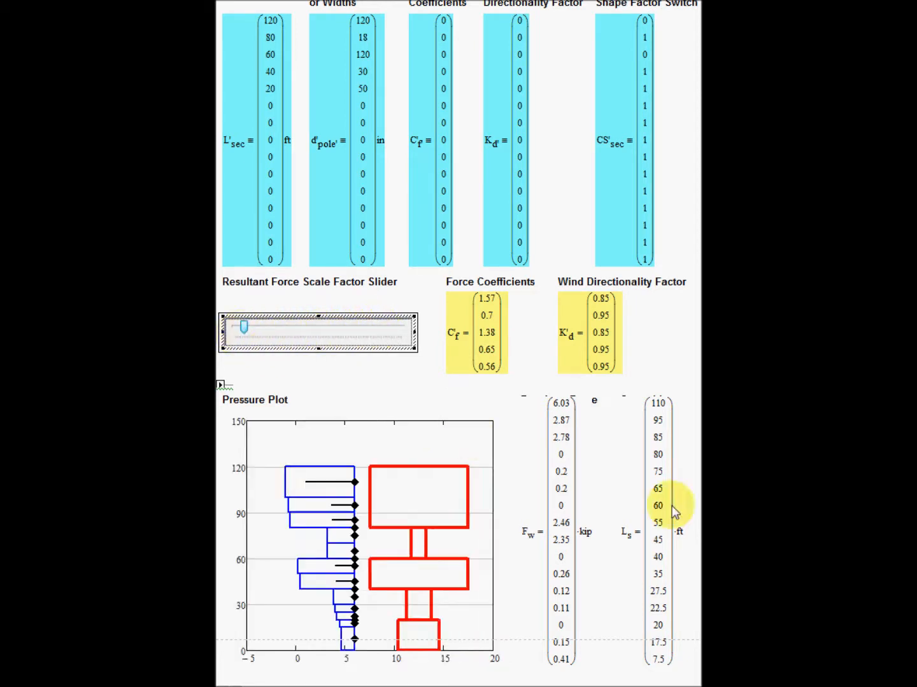
mouse_move(398, 596)
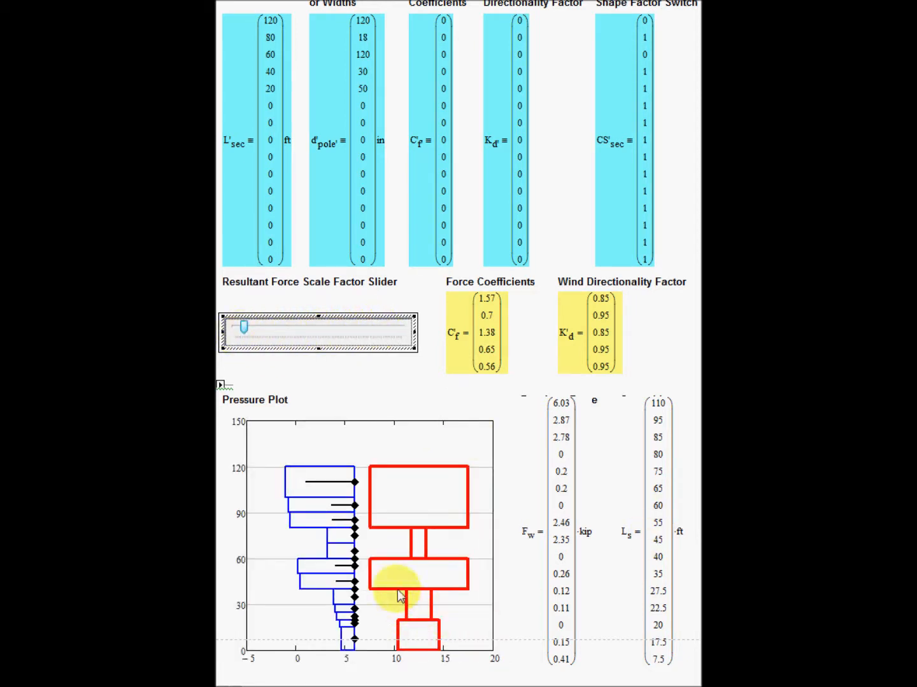
mouse_move(407, 487)
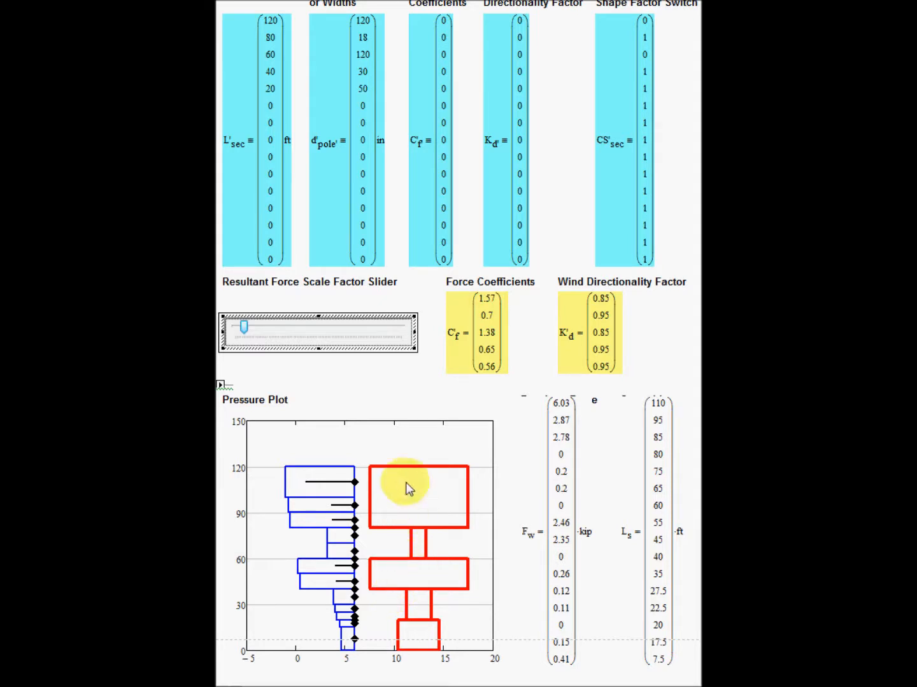
mouse_move(328, 507)
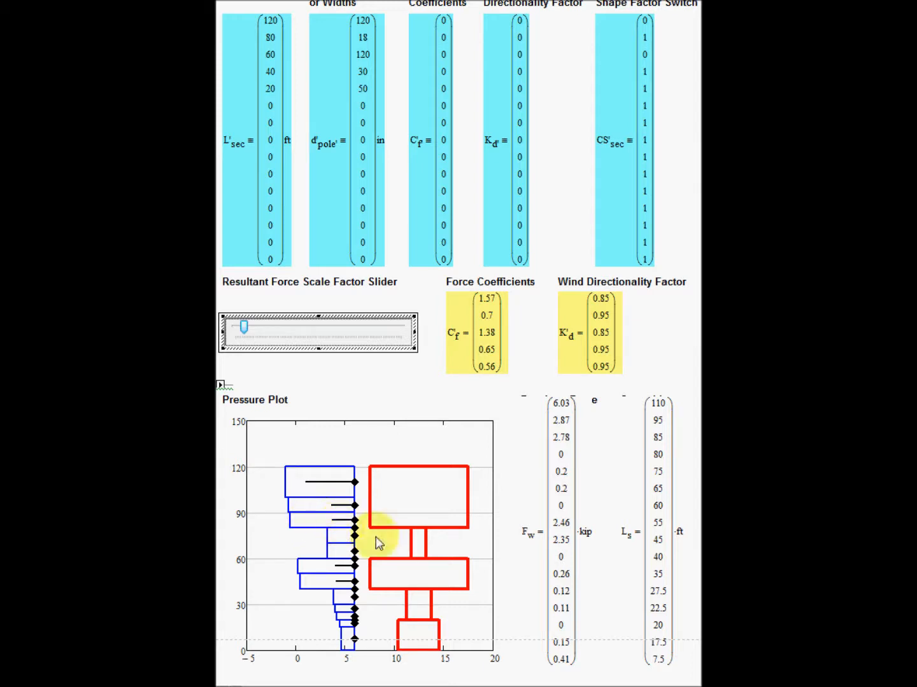
mouse_move(380, 479)
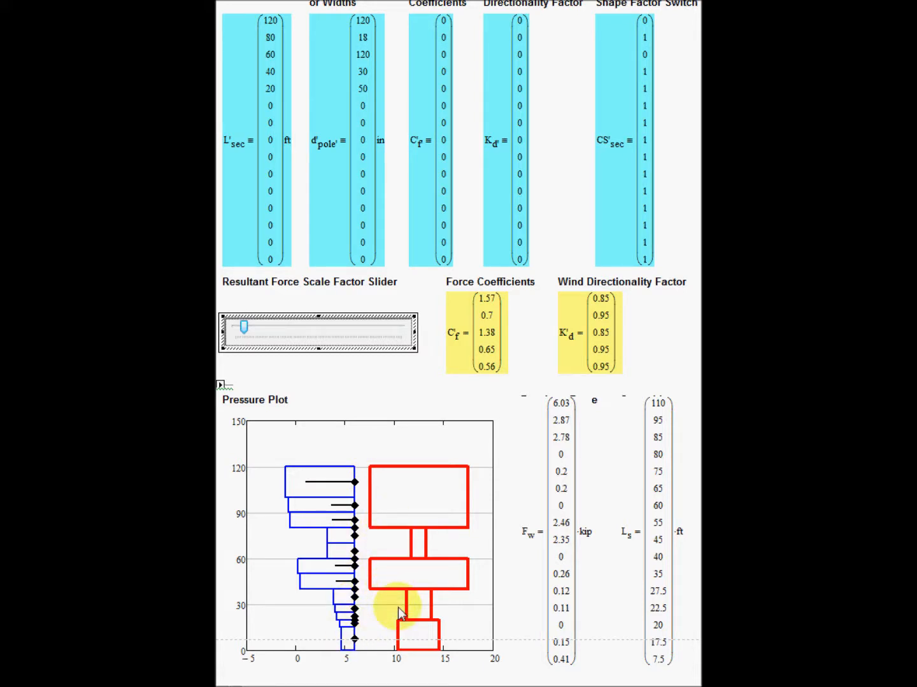
mouse_move(496, 516)
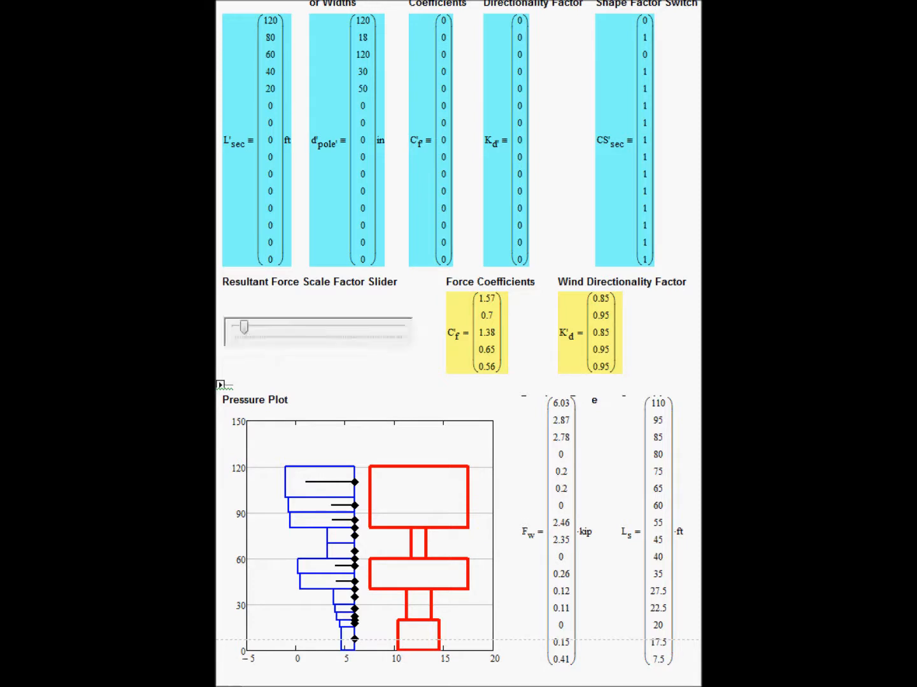
- Scroll through the per-section results to view base moments and shears at the user-defined elevation
scroll(down, 3)
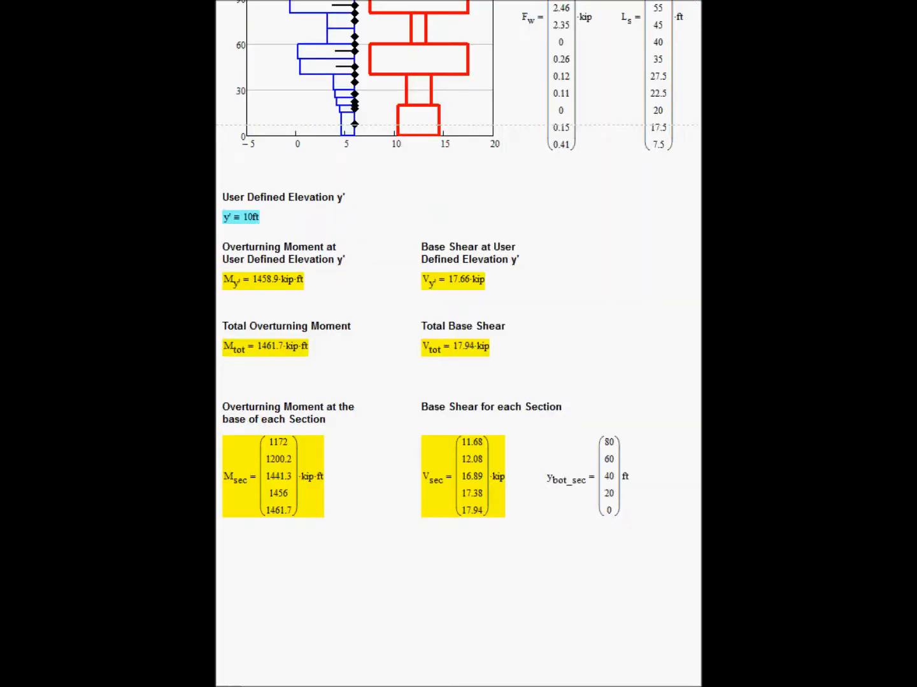
scroll(up, 3)
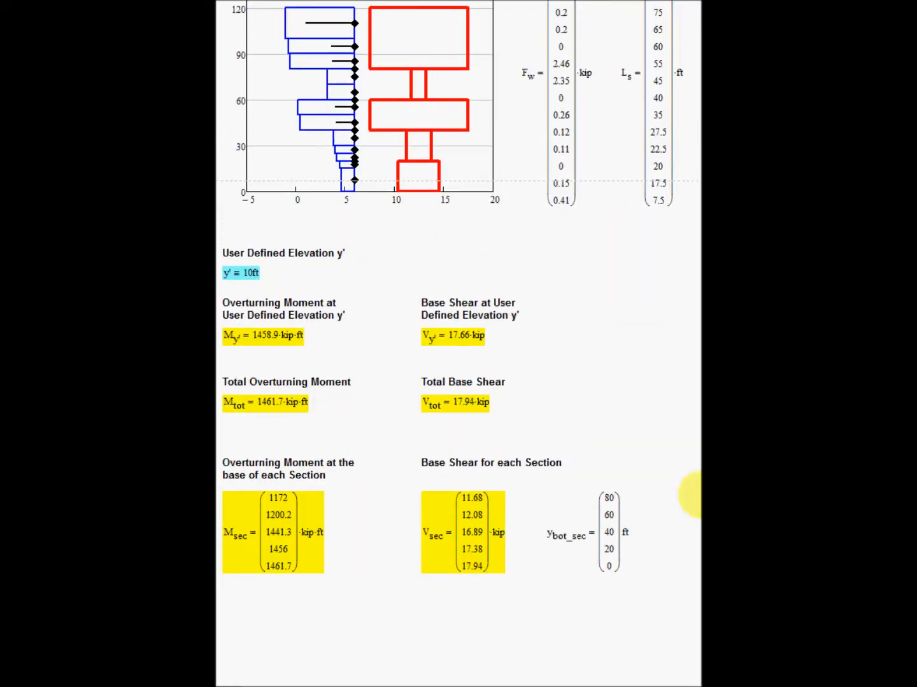
mouse_move(403, 349)
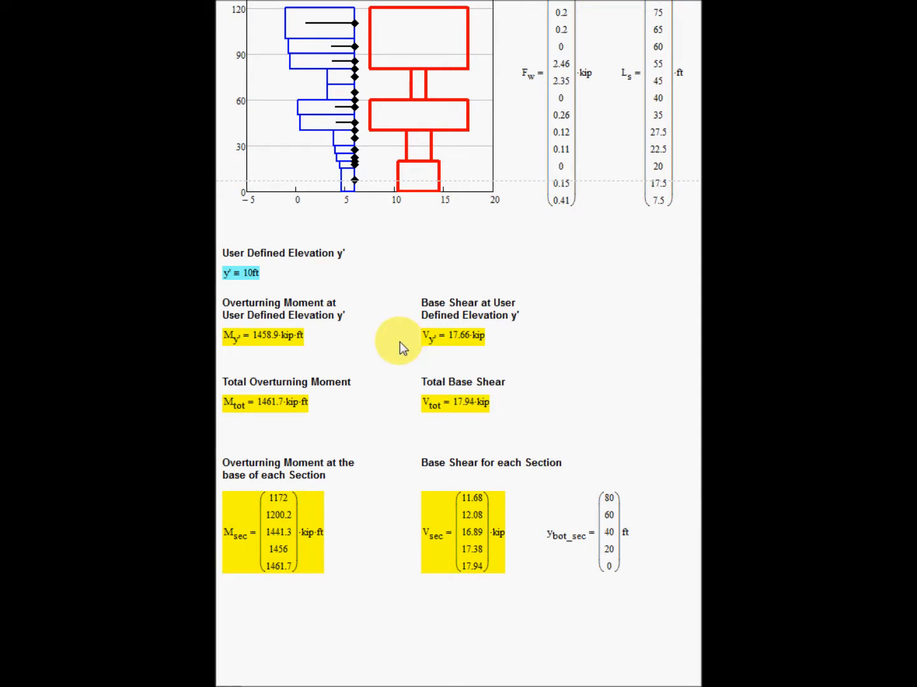
mouse_move(414, 267)
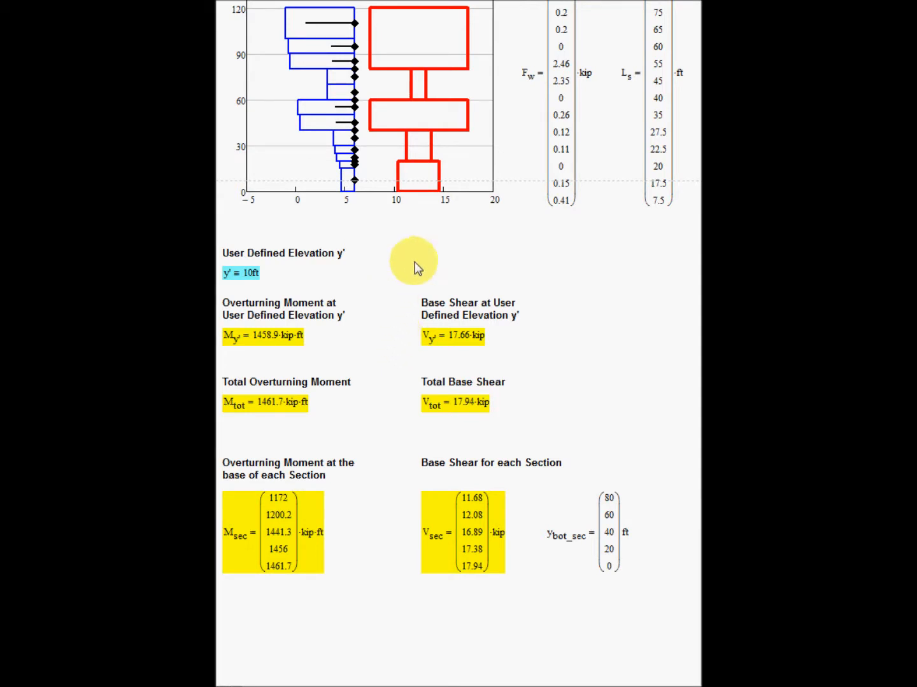
mouse_move(346, 214)
text(3)
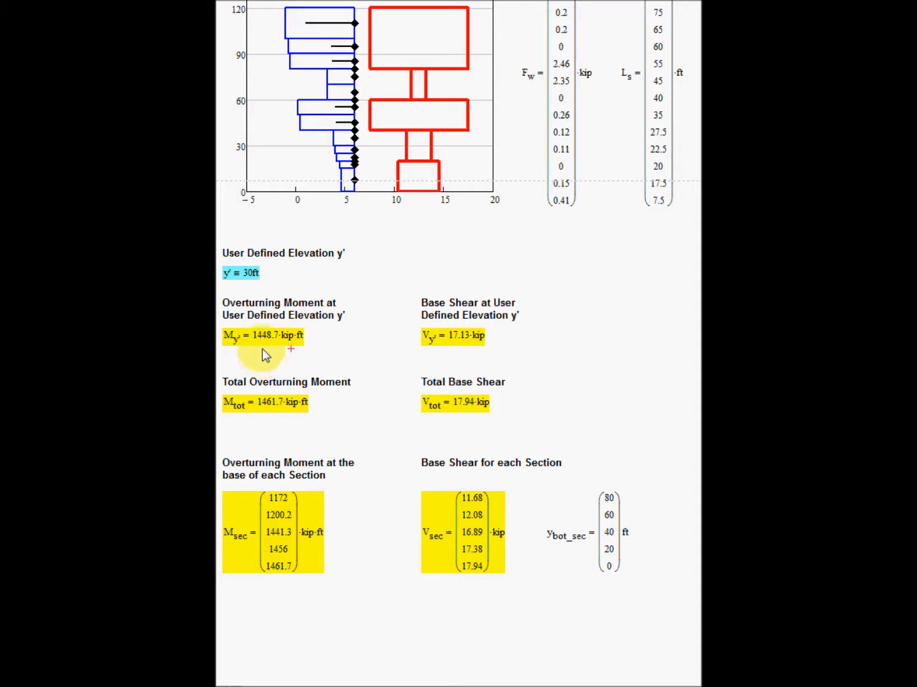
mouse_move(231, 374)
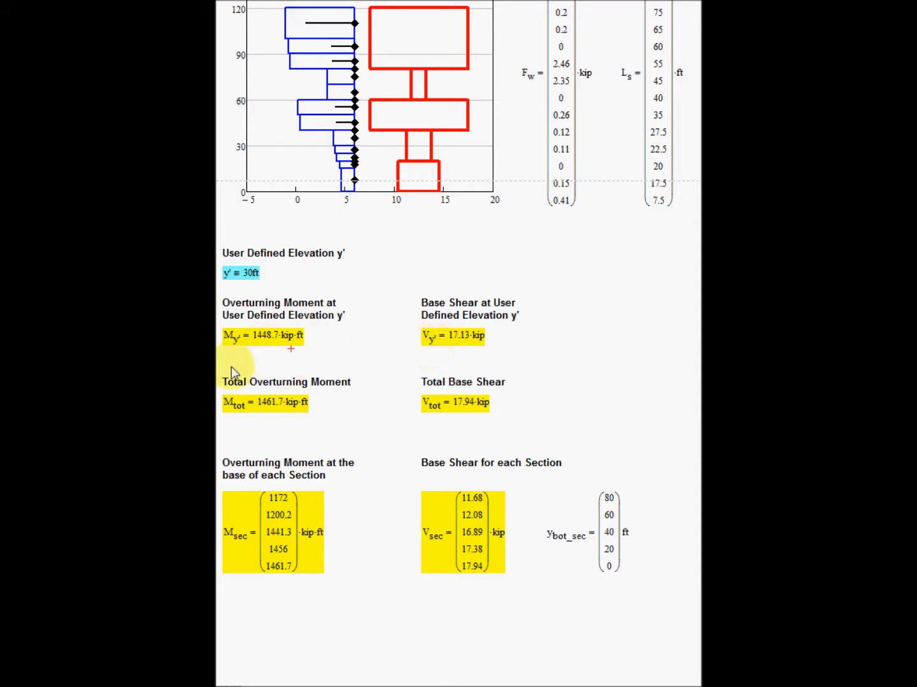
mouse_move(270, 424)
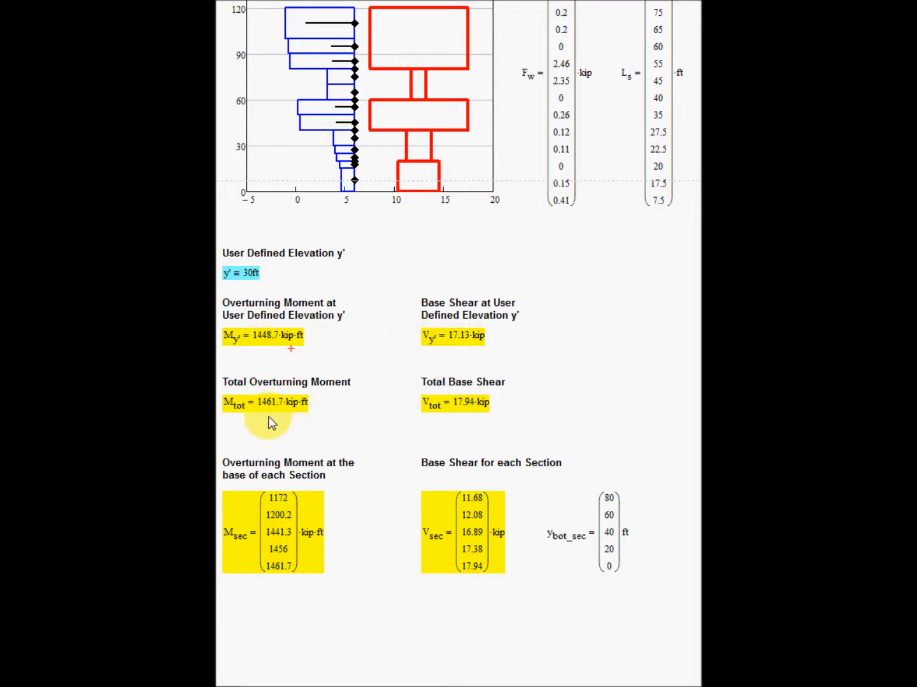
mouse_move(344, 548)
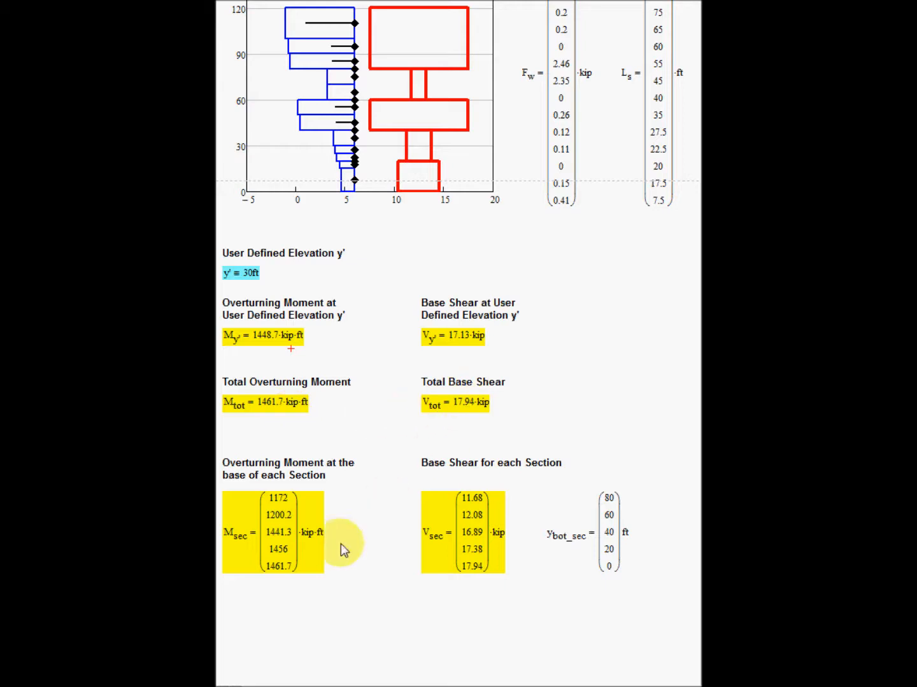
mouse_move(288, 509)
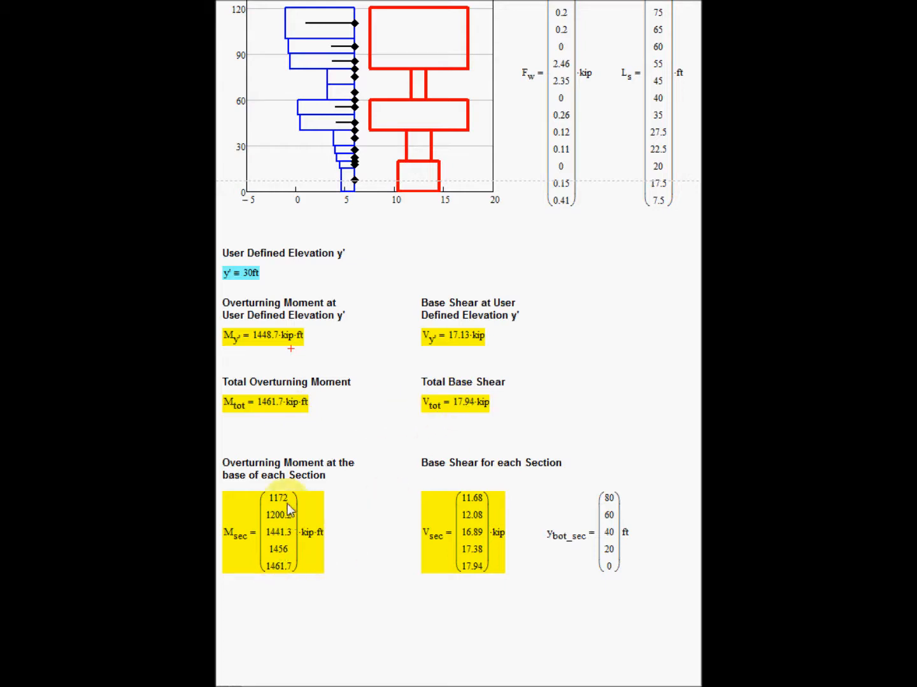